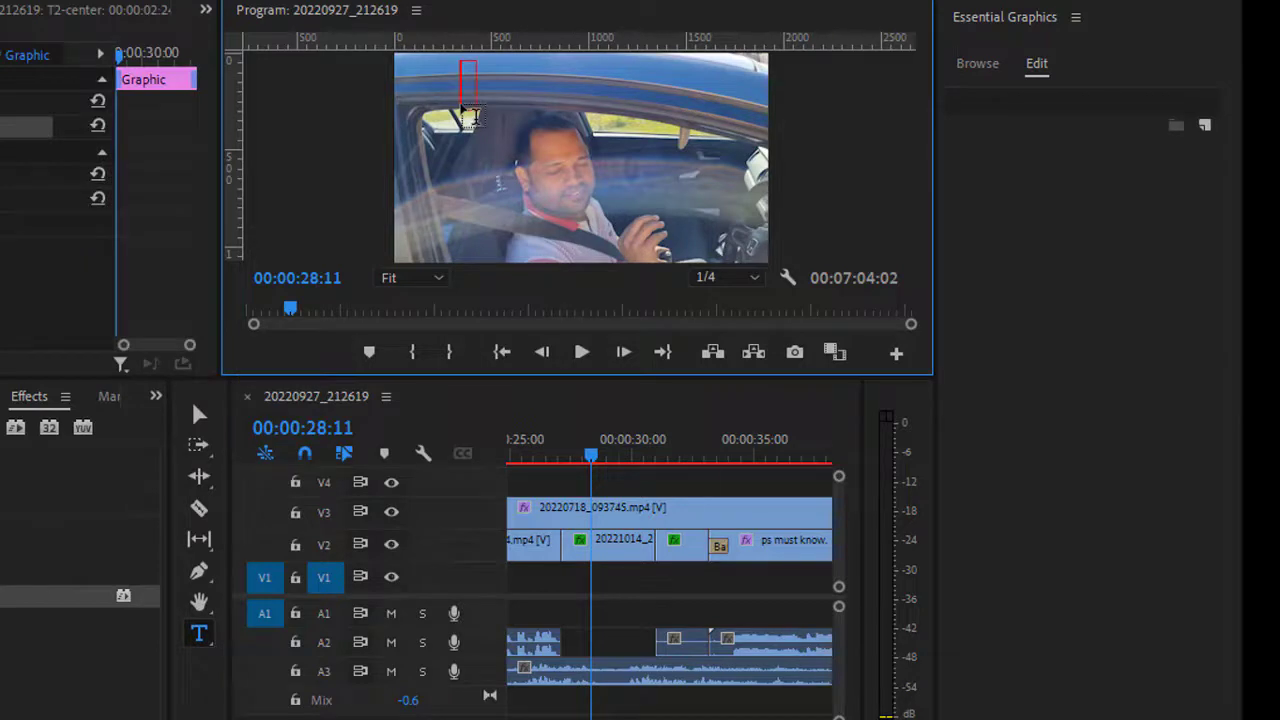
# - Add a title graphic reading "Hello" over the car video in the Program monitor
pyautogui.write('He')
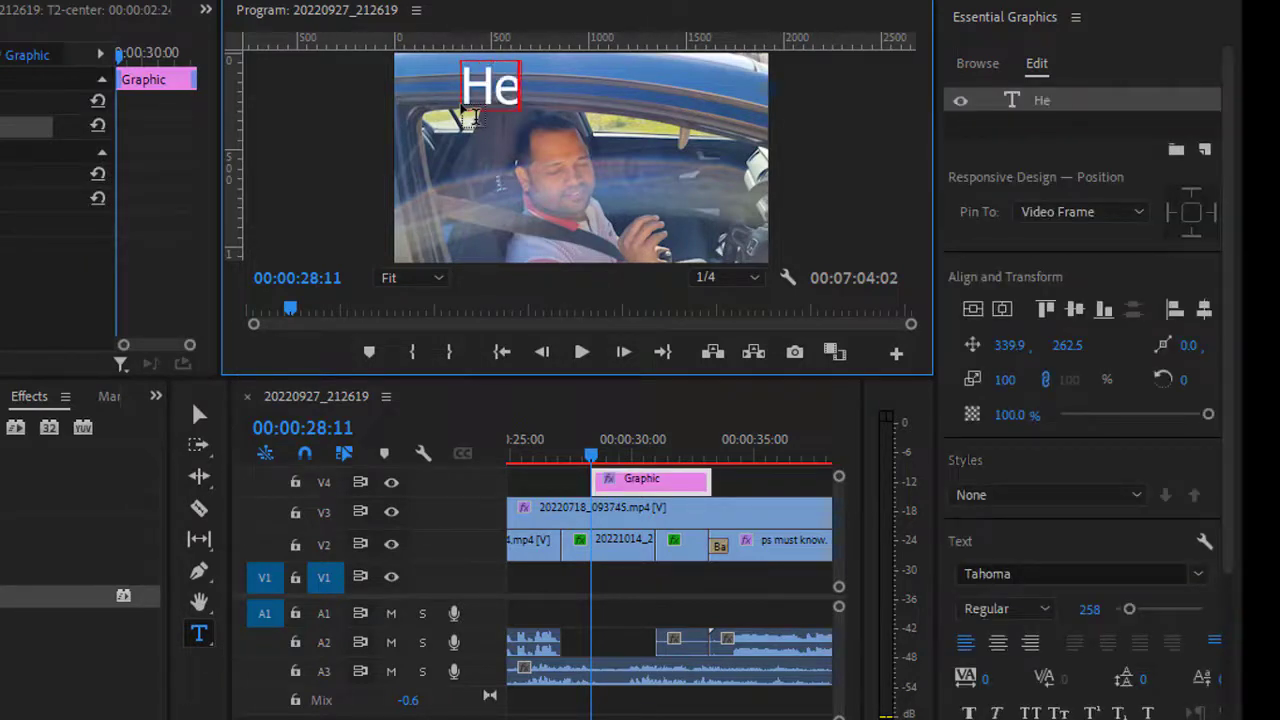
pyautogui.write('llo')
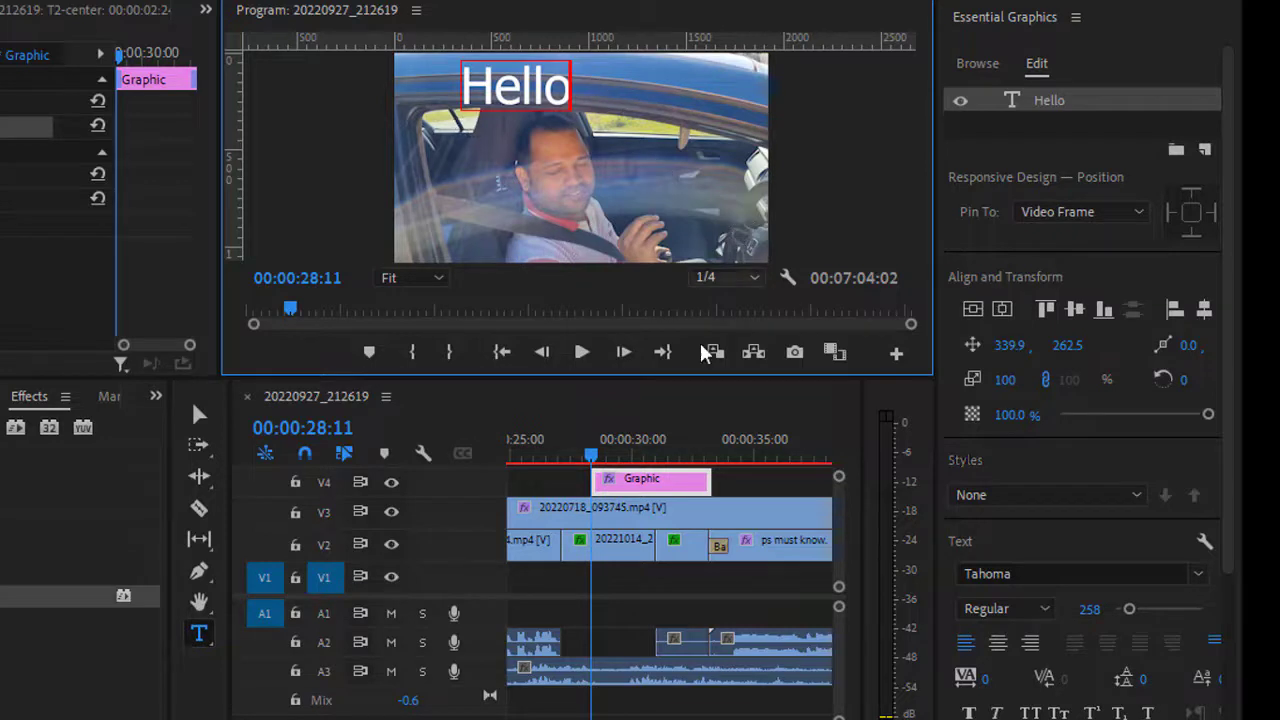
pyautogui.moveTo(680, 486)
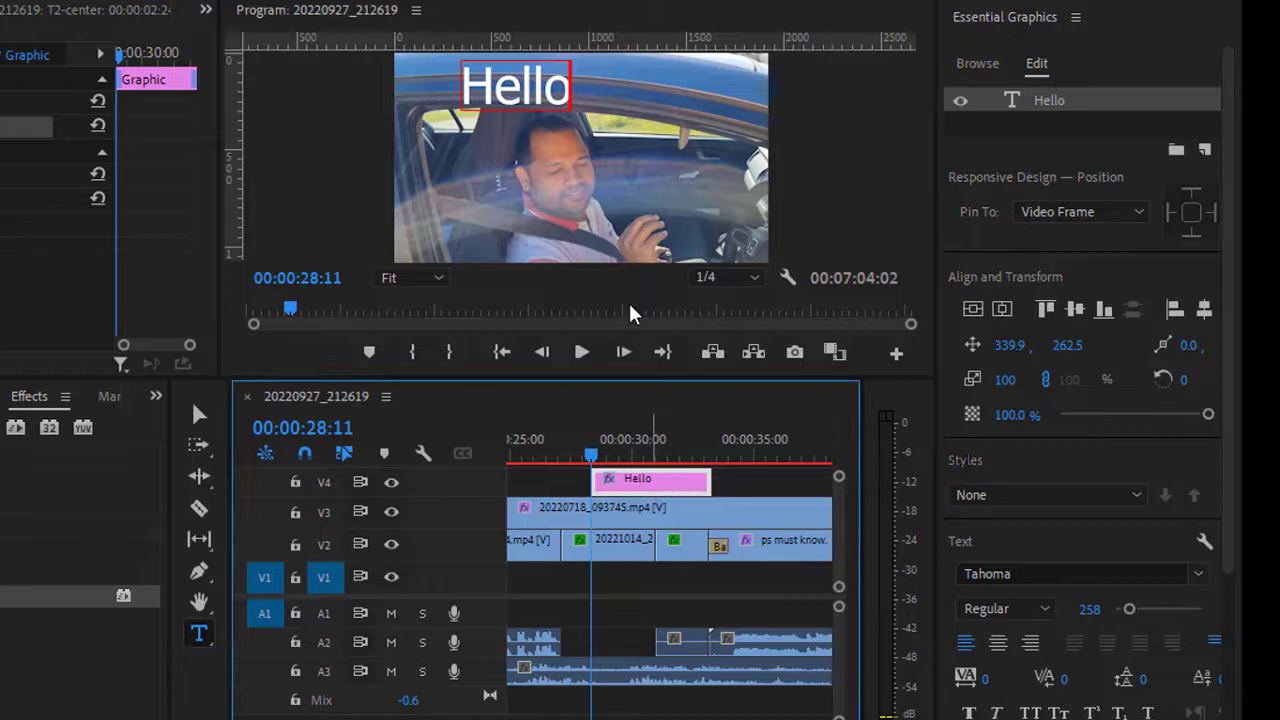
pyautogui.moveTo(676, 496)
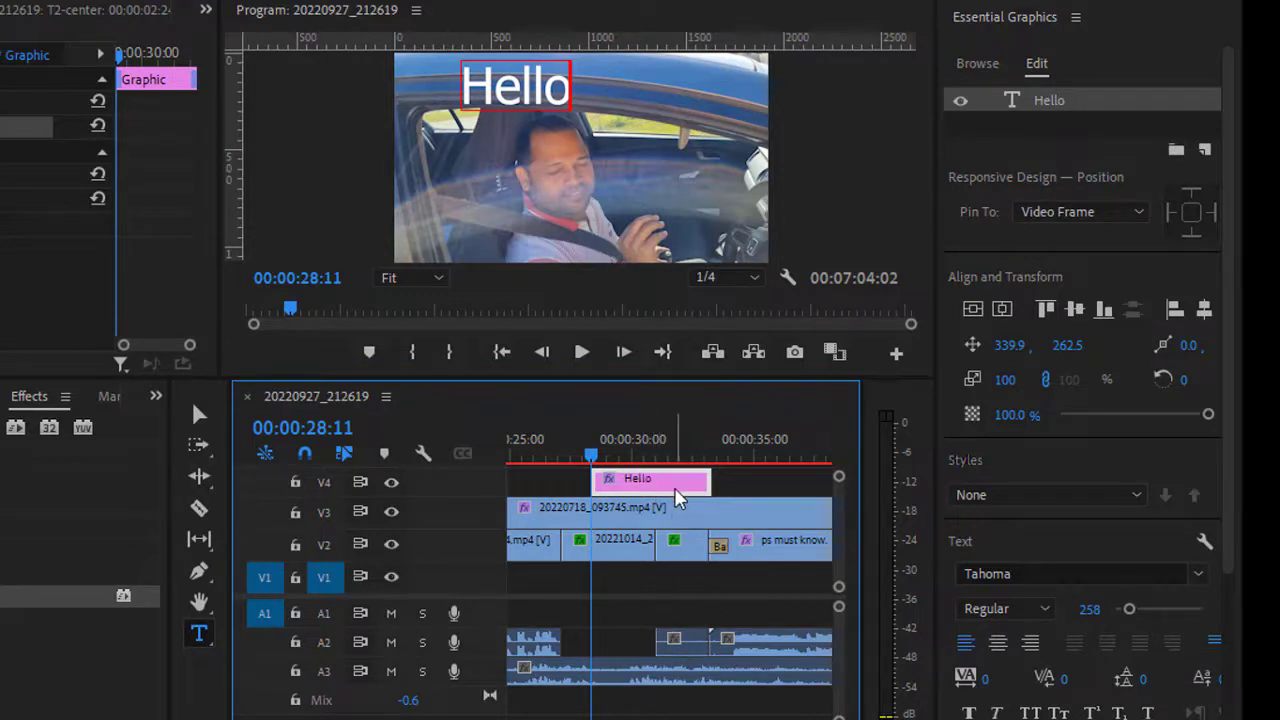
pyautogui.moveTo(676, 480)
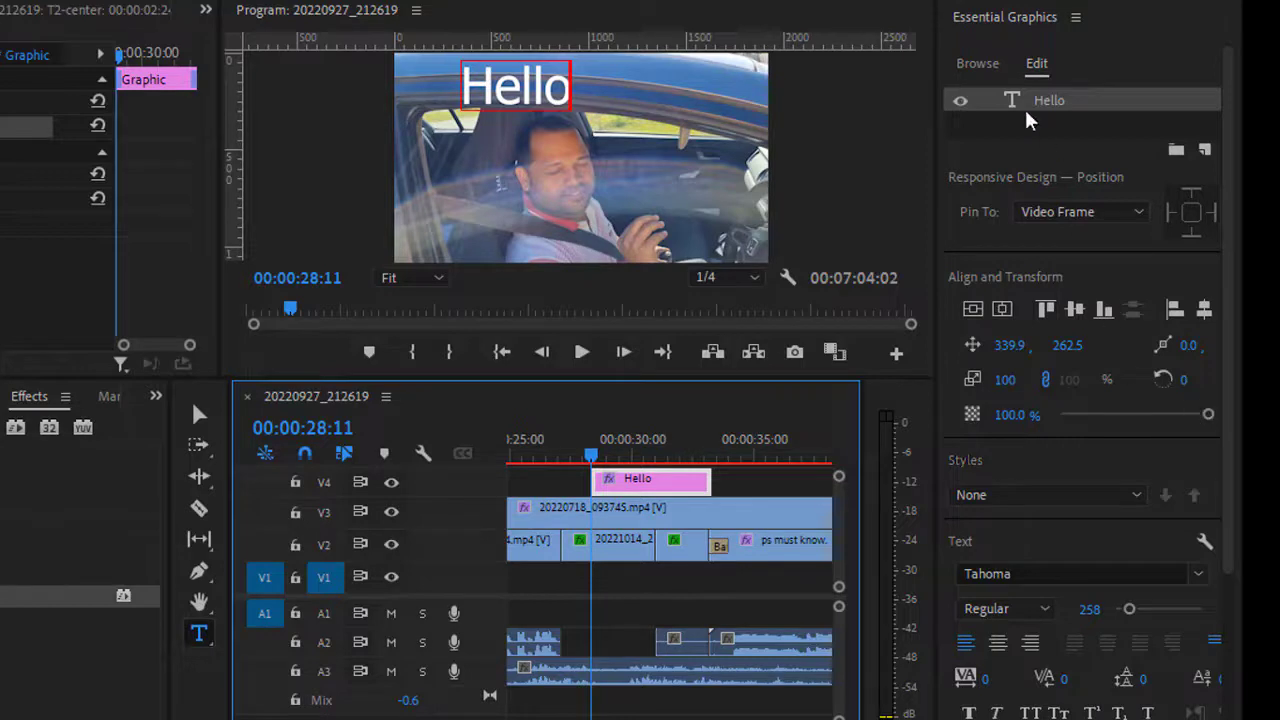
pyautogui.moveTo(1040, 92)
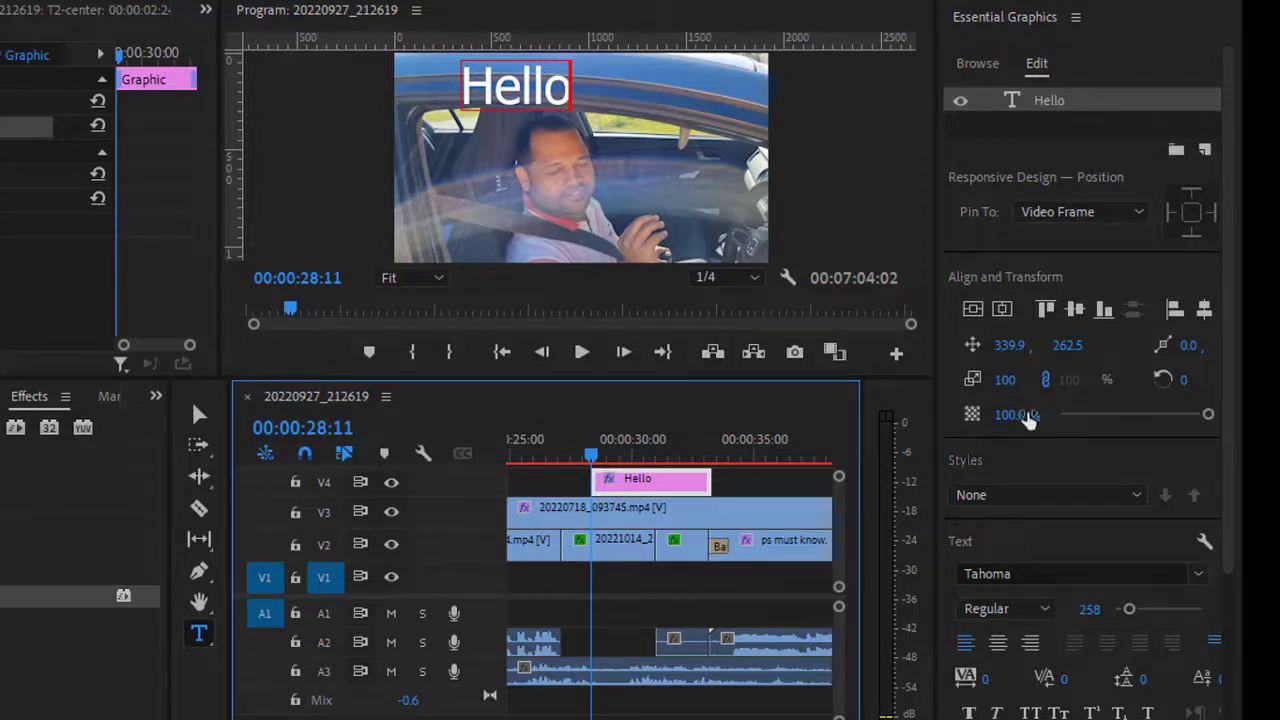
pyautogui.moveTo(1052, 290)
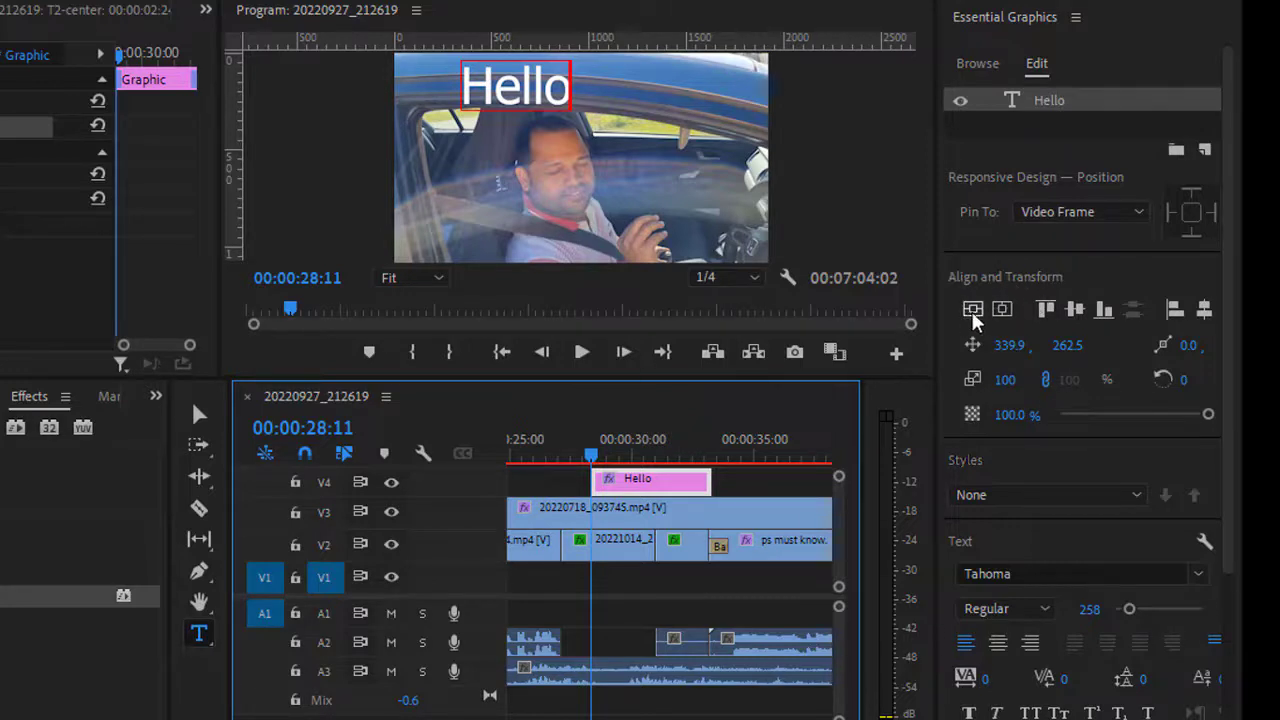
# - Align the "Hello" title to the center of the video frame via Align and Transform
pyautogui.click(1002, 308)
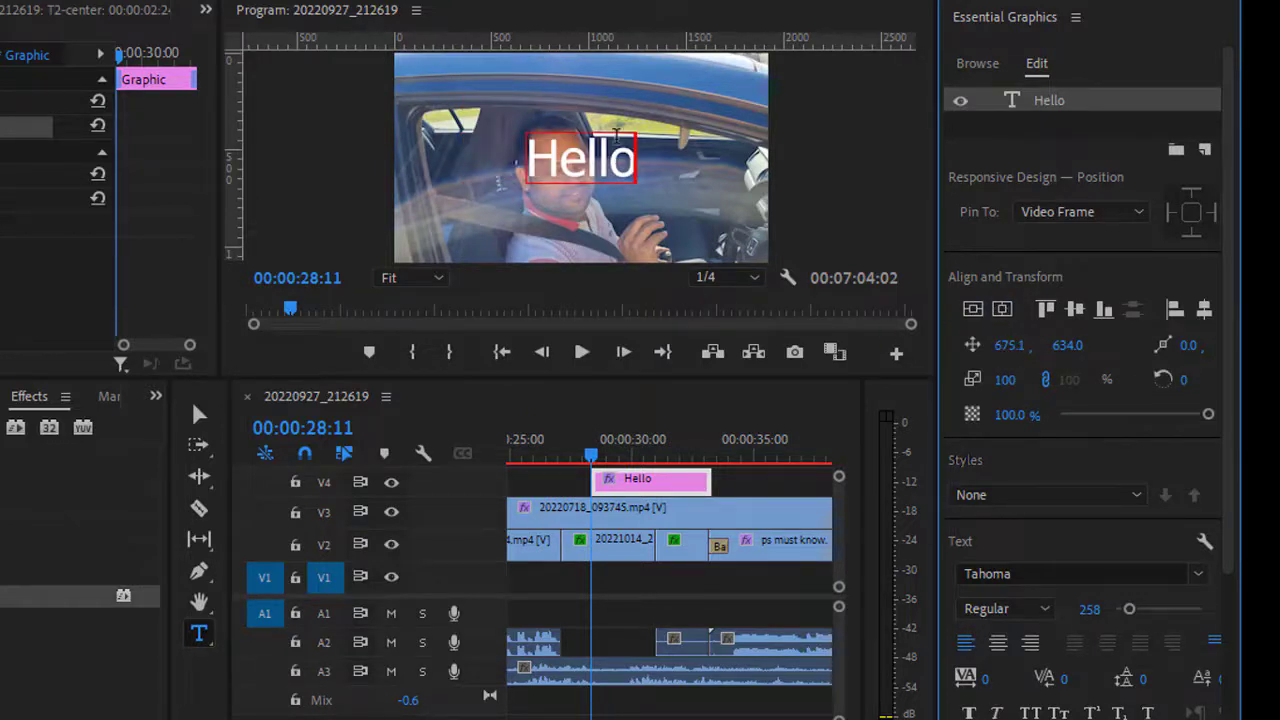
pyautogui.moveTo(636, 378)
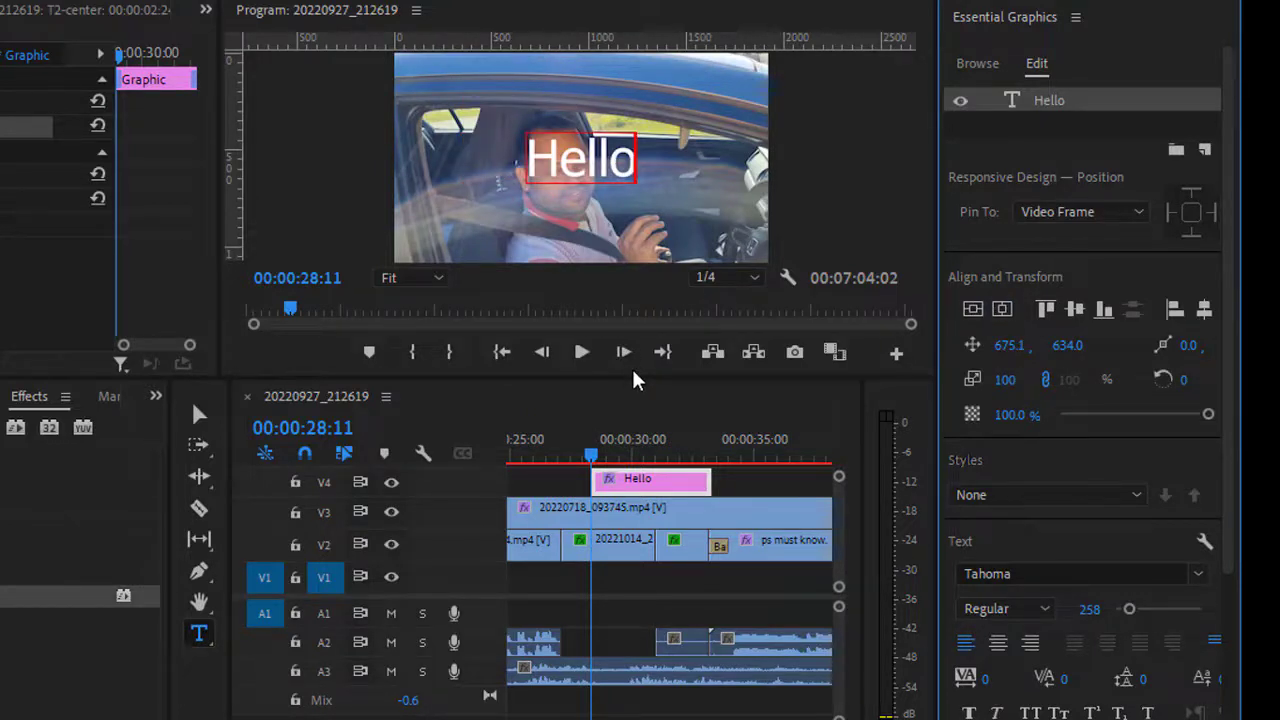